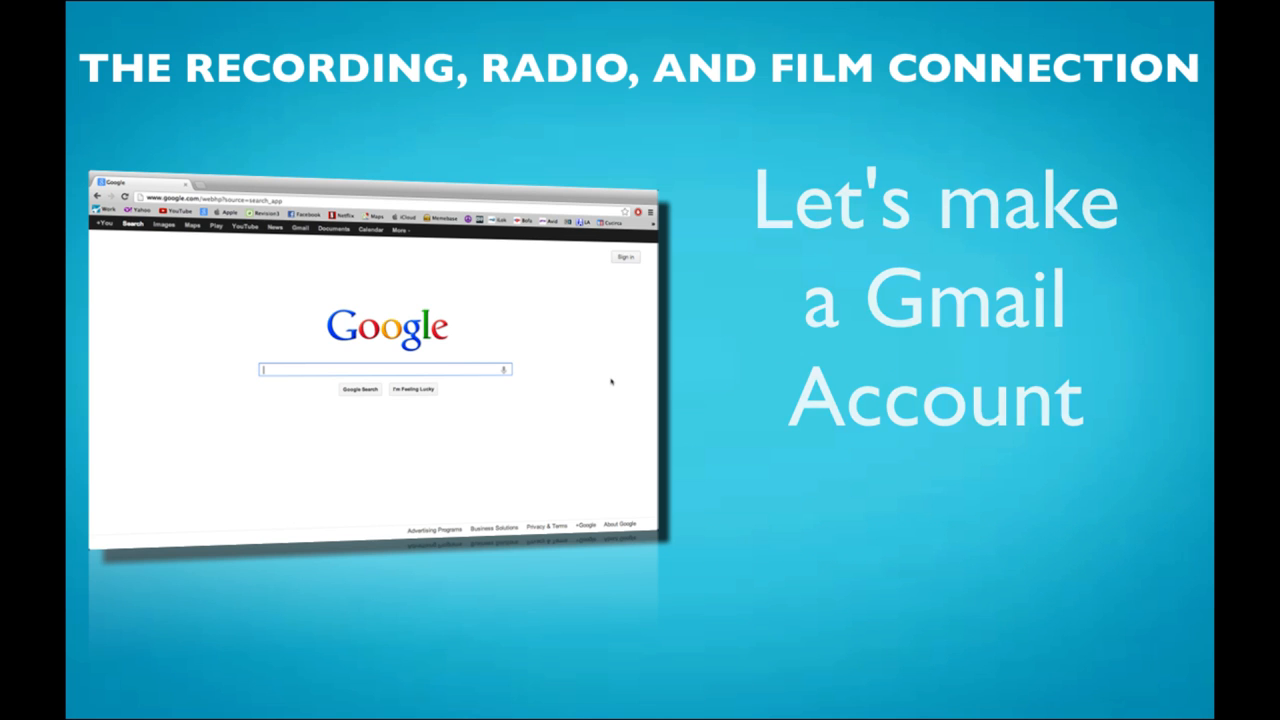
Leave the intro slide and bring up the Gmail sign-in page in the browser.
text(g)
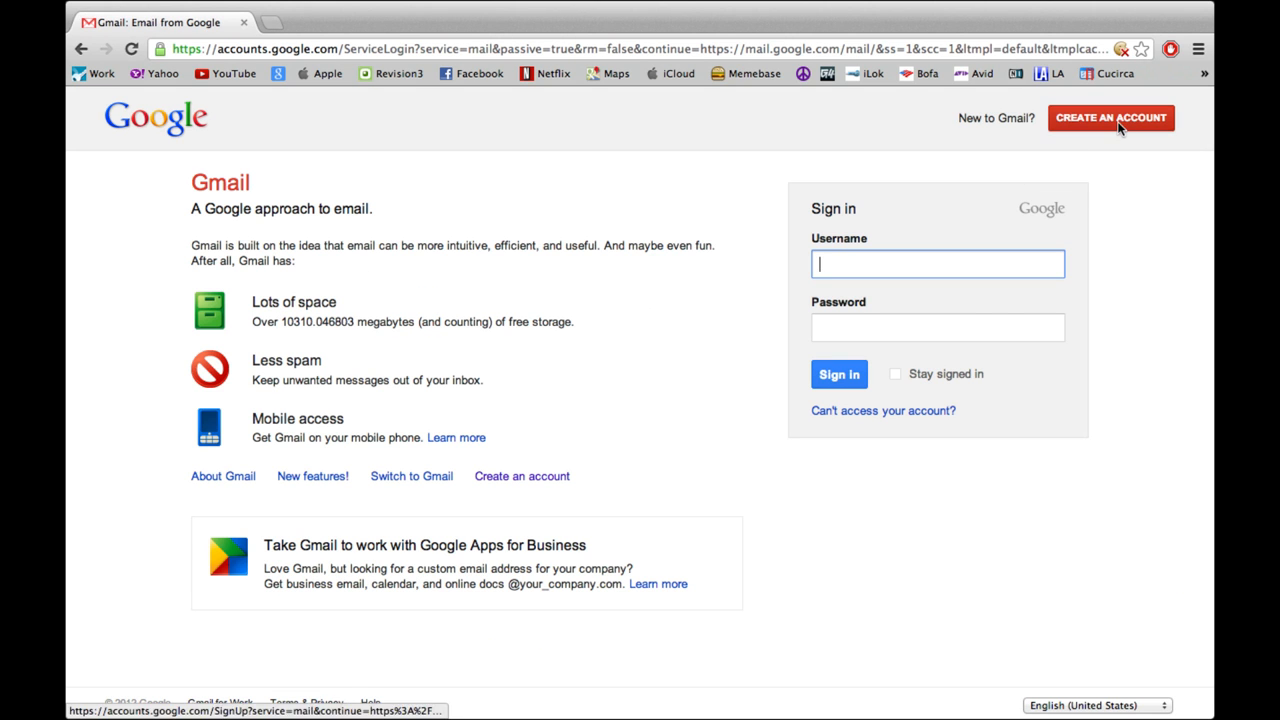
Start a new Google account, fill in the sign-up details and agree to the terms of service.
click(1112, 116)
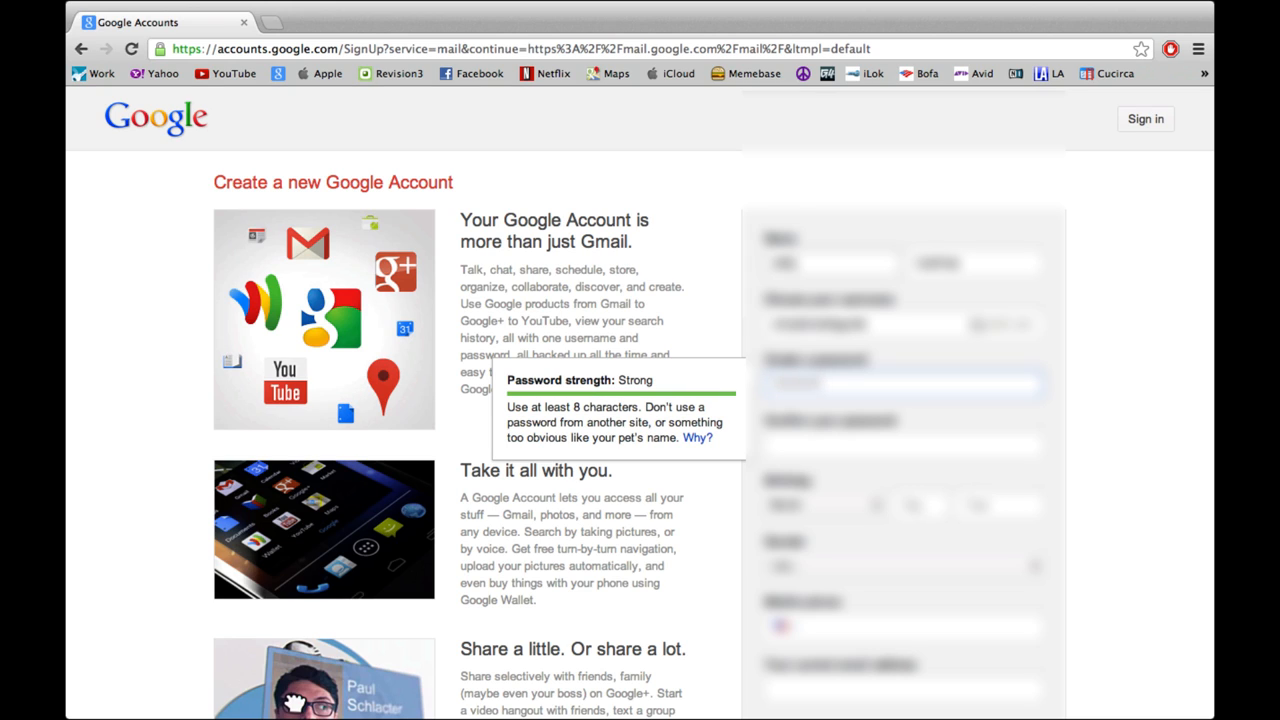
click(900, 444)
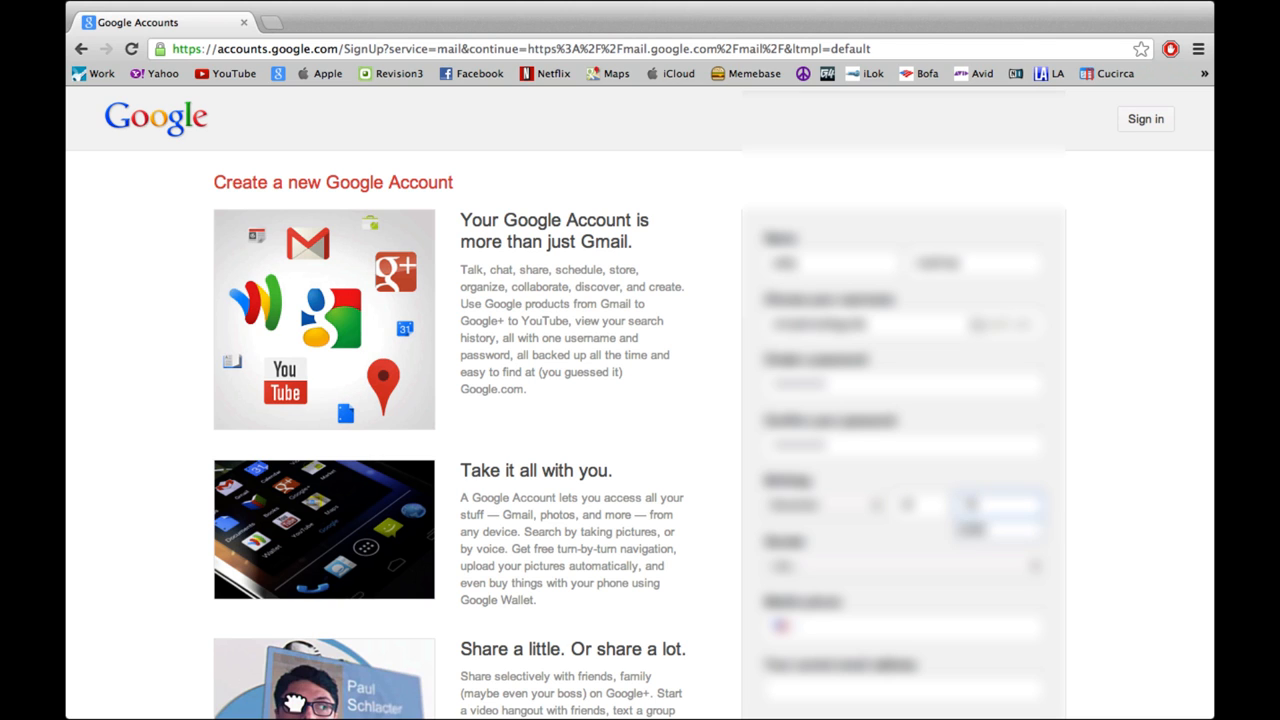
scroll(down, 3)
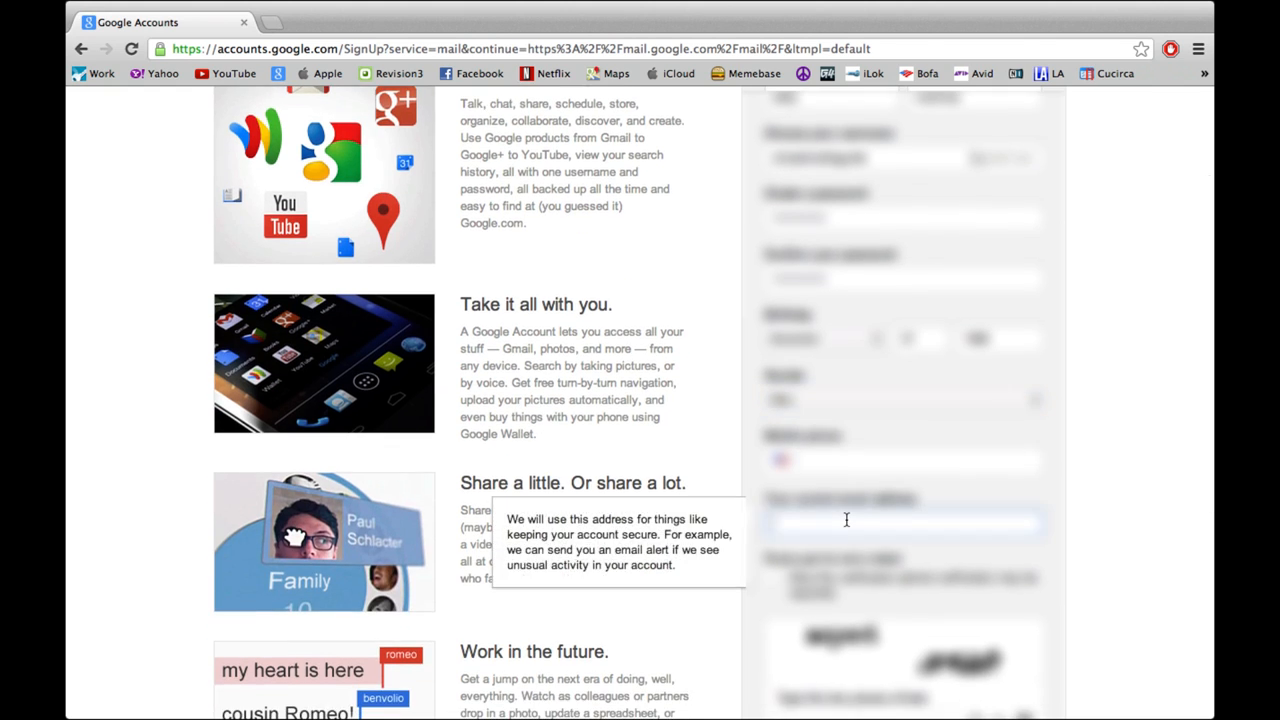
scroll(down, 3)
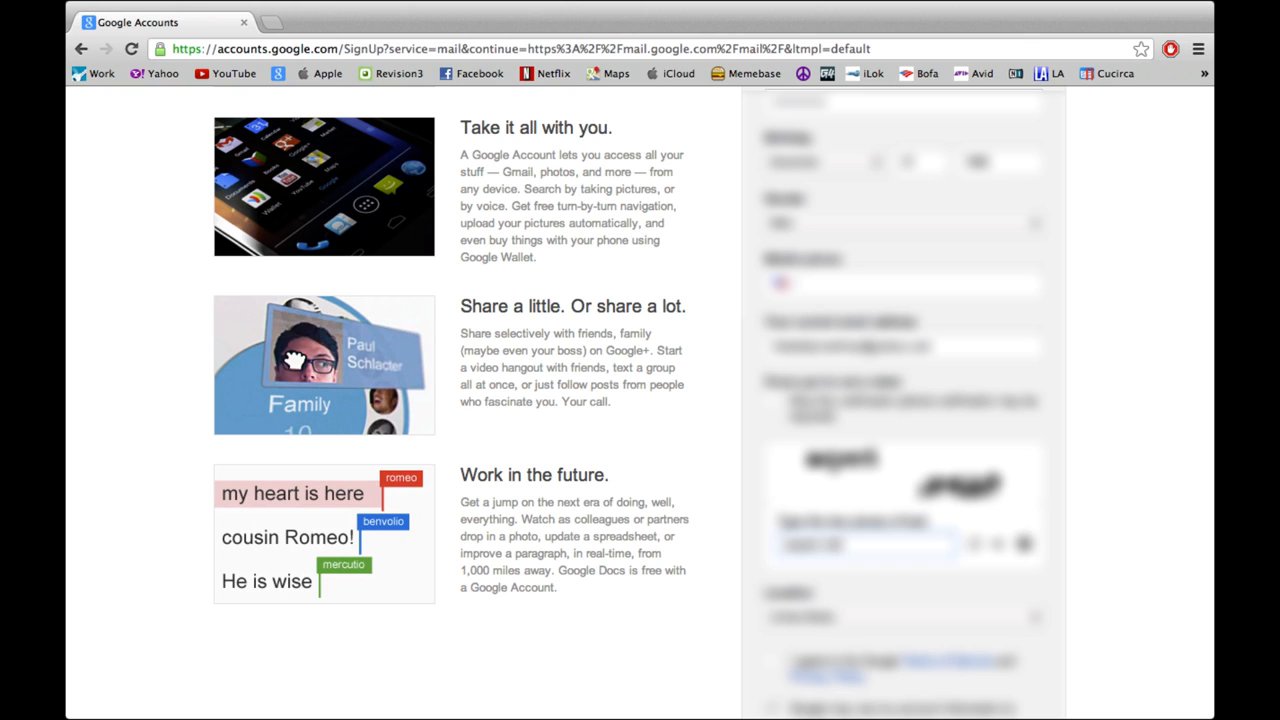
scroll(down, 3)
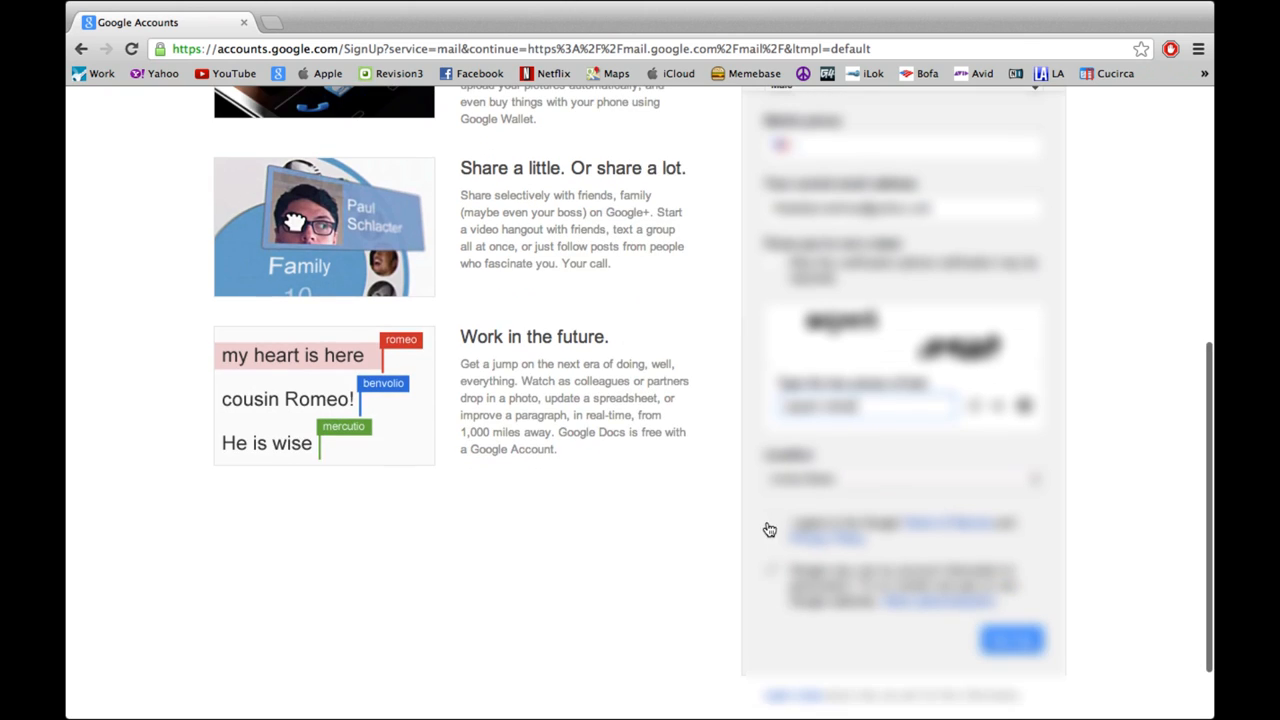
click(1012, 640)
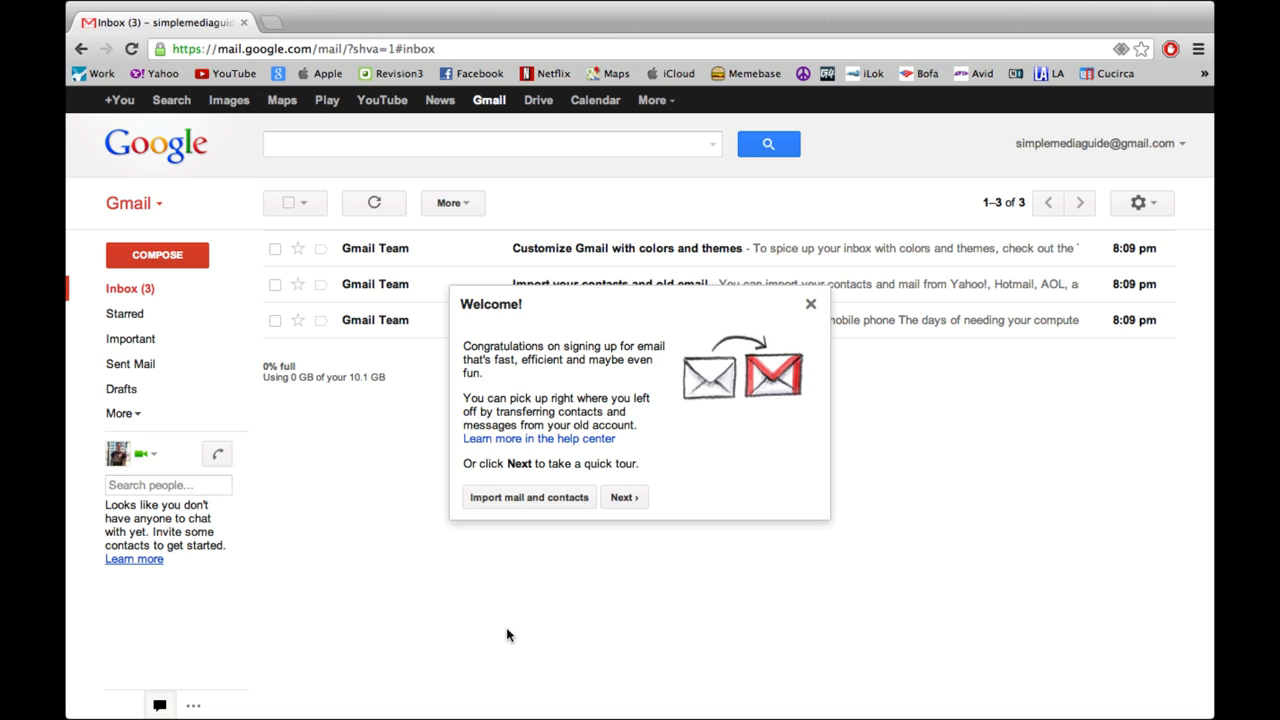
mouse_move(508, 632)
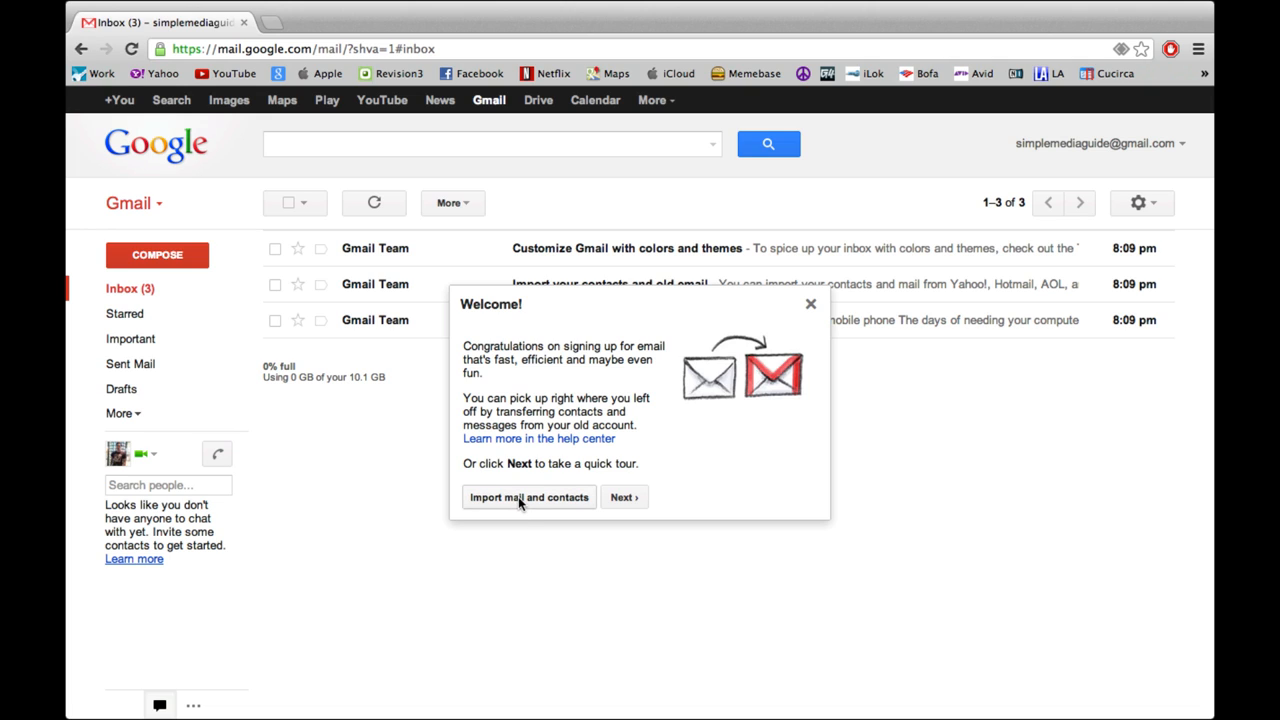
From the inbox welcome message, start importing mail and contacts from another account.
click(528, 496)
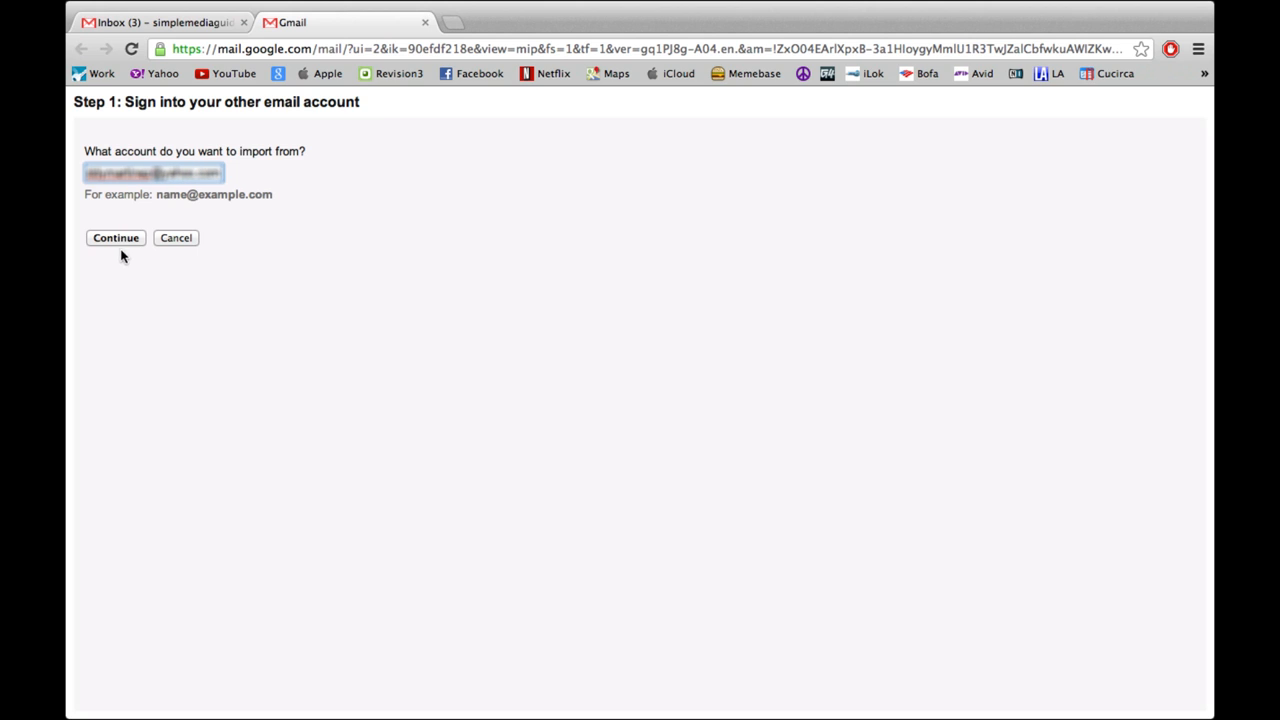
Submit the old account's address and password, start the import and dismiss the confirmation.
click(116, 238)
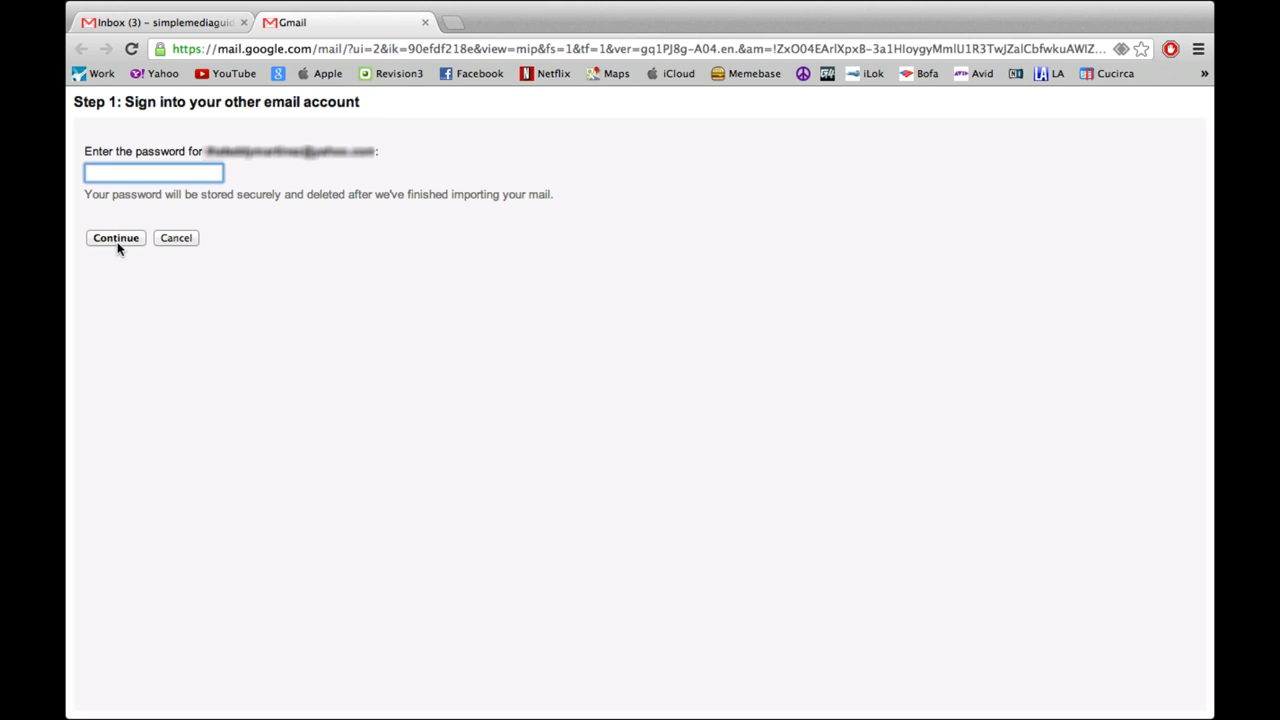
click(116, 238)
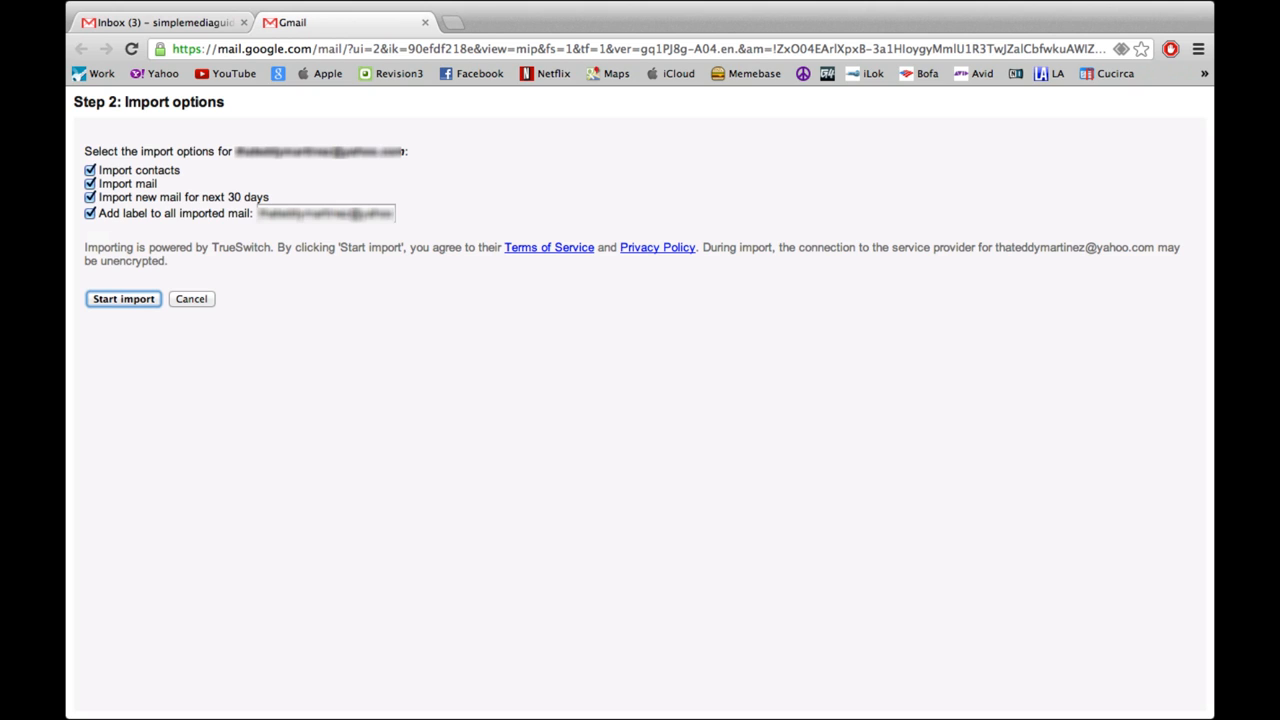
click(124, 298)
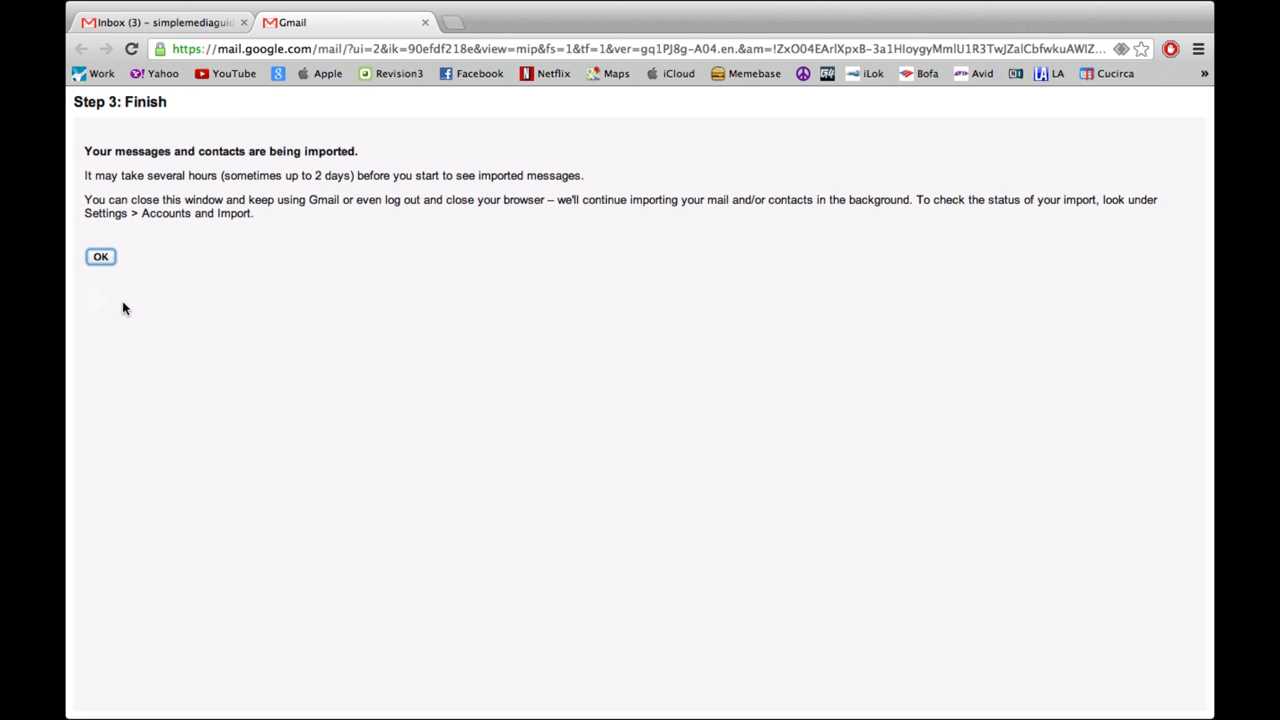
click(100, 256)
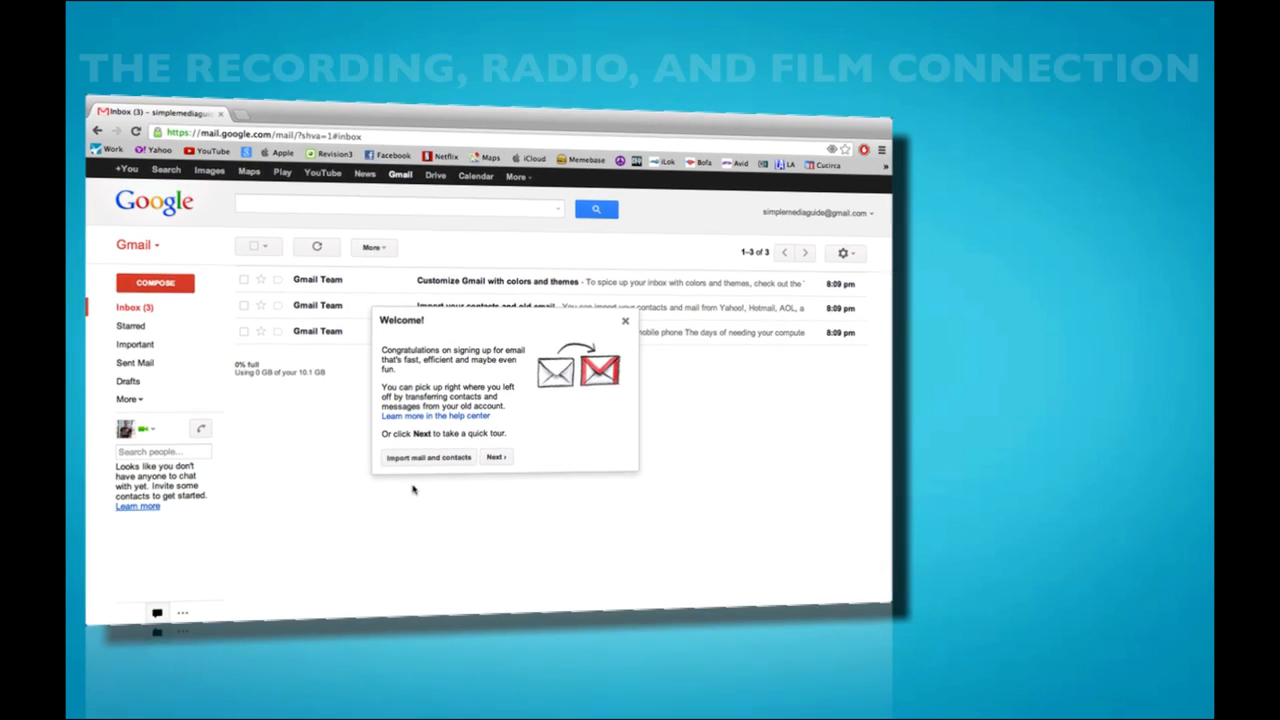
Advance through the Gmail inbox welcome tour as the closing slide appears.
click(496, 456)
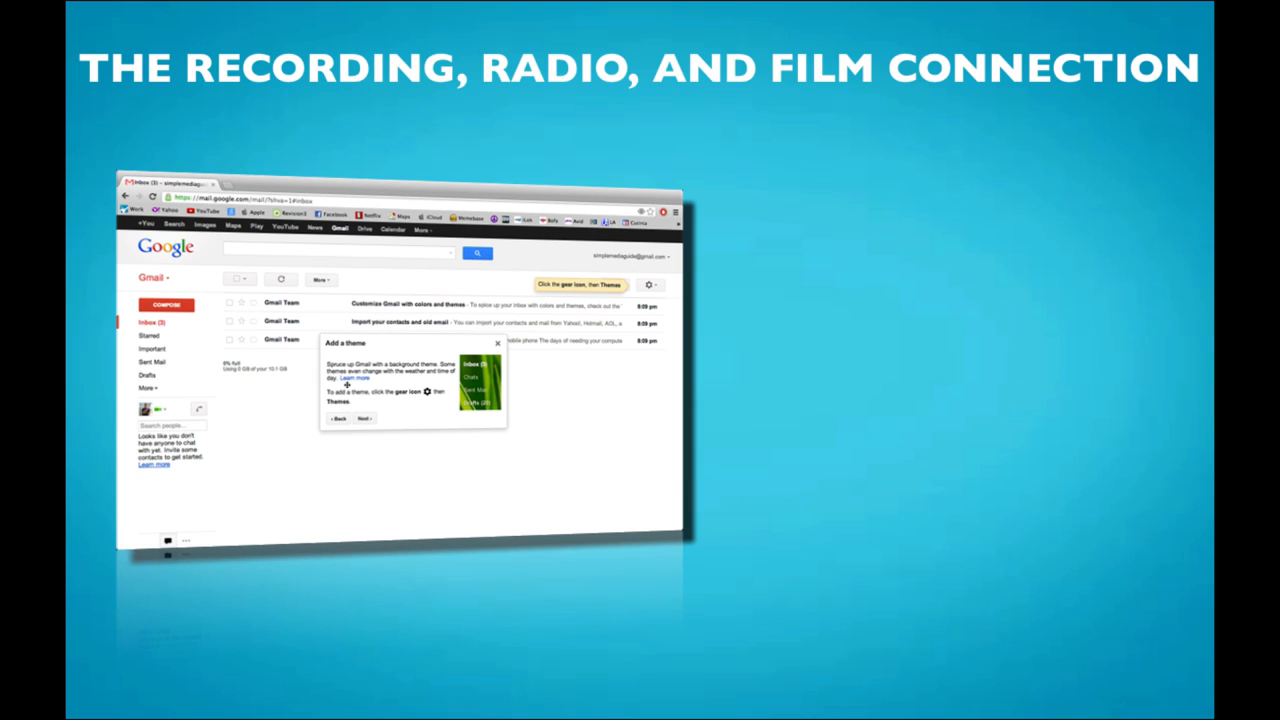
mouse_move(422, 384)
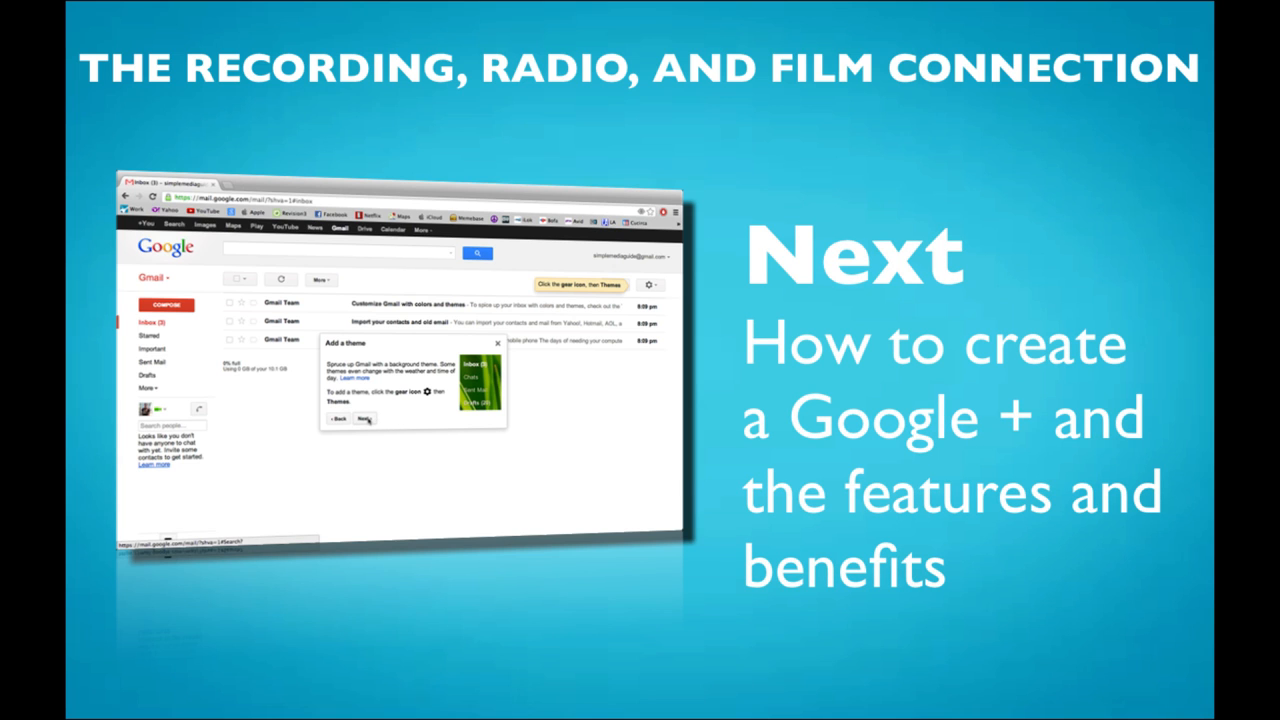
click(364, 418)
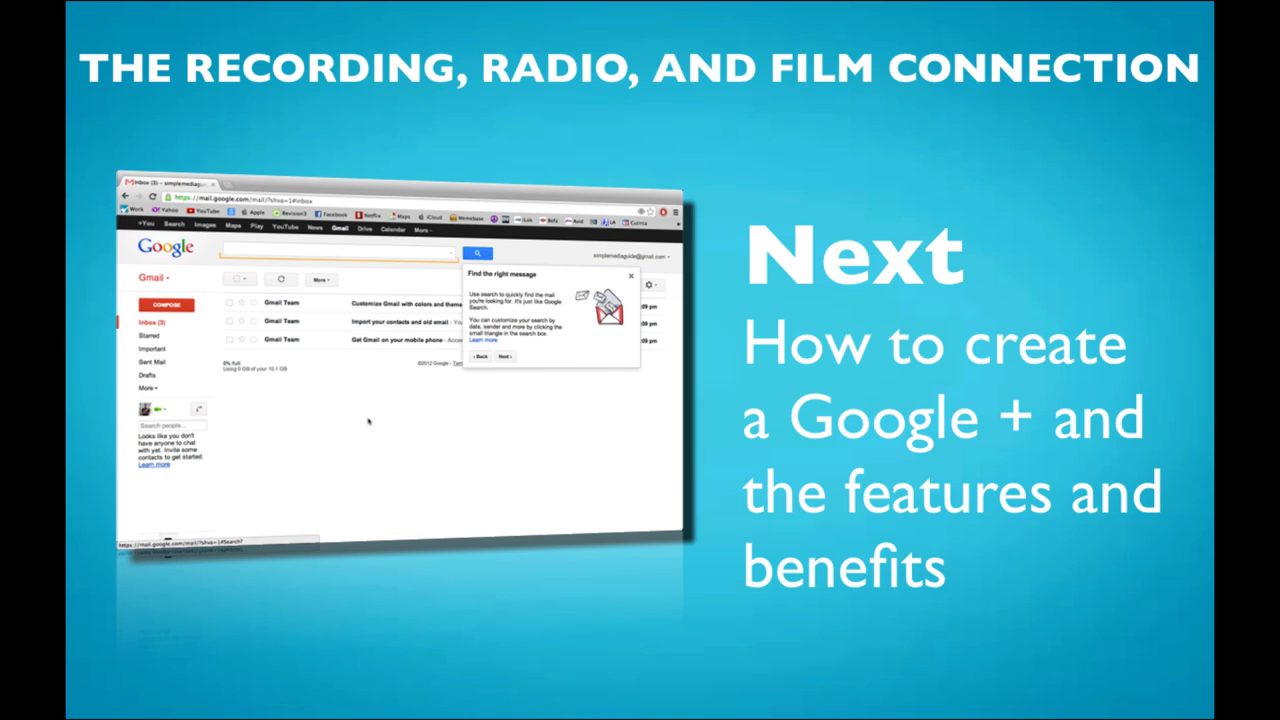